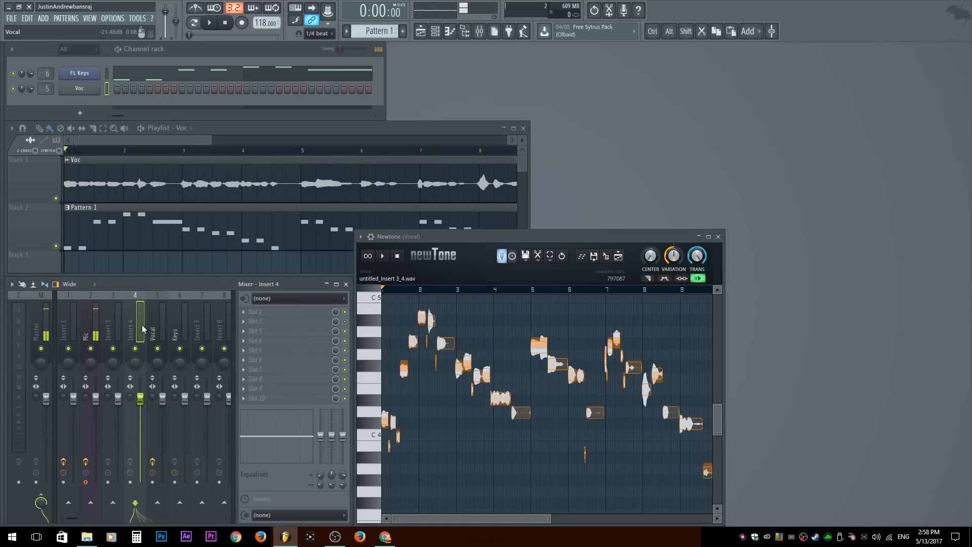
Step: Maximize the Newtone vocal editor and play back the analysed vocal notes
{"action": "left_click", "coordinate": [708, 236]}
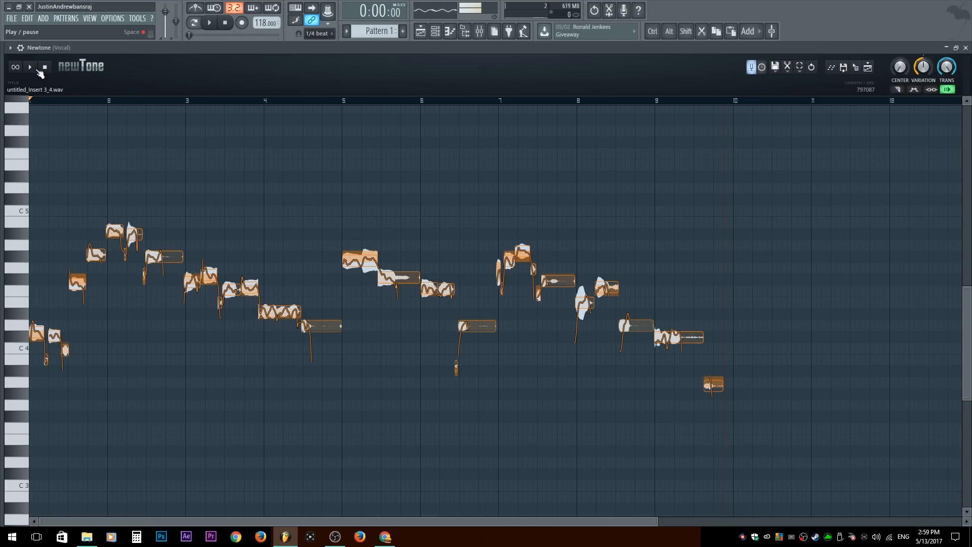
{"action": "left_click", "coordinate": [30, 67]}
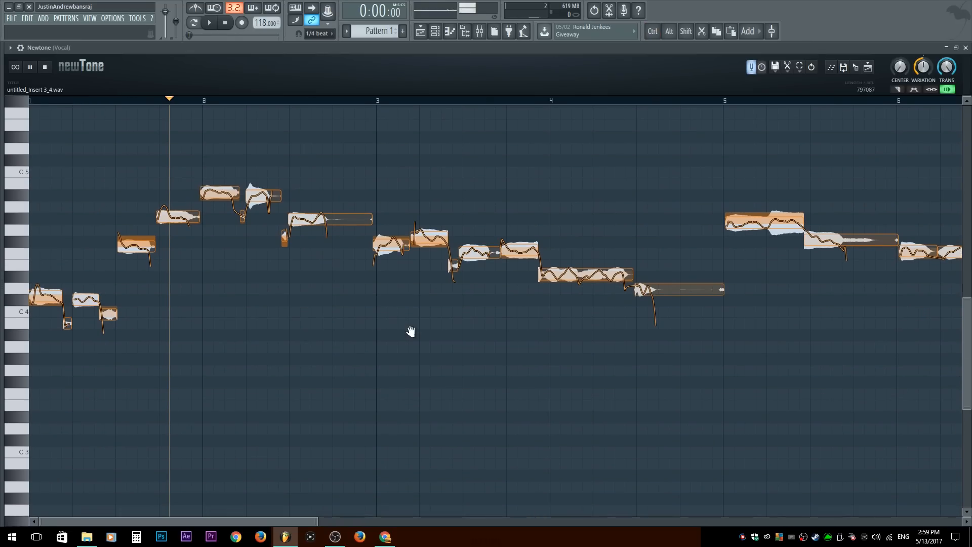
{"action": "scroll", "scroll_direction": "down", "scroll_amount": 3}
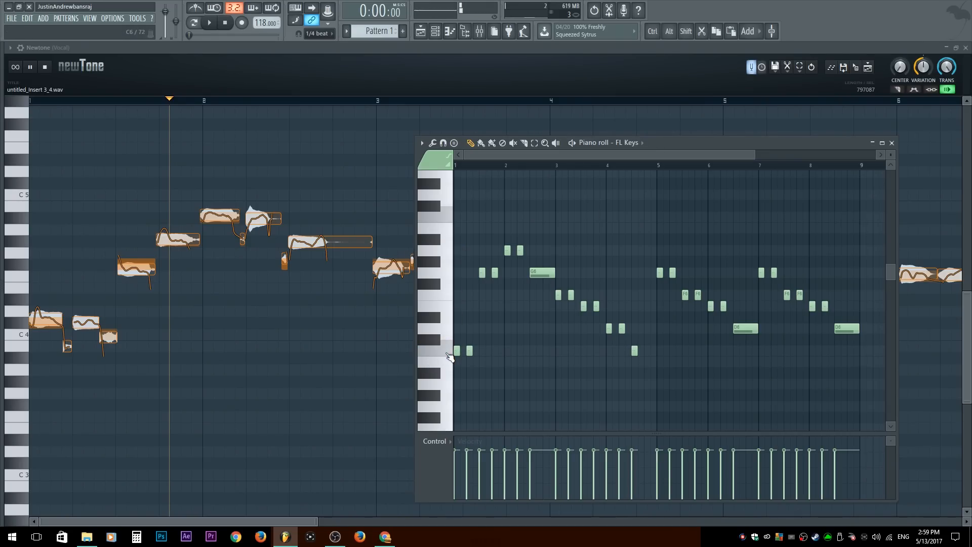
{"action": "mouse_move", "coordinate": [453, 254]}
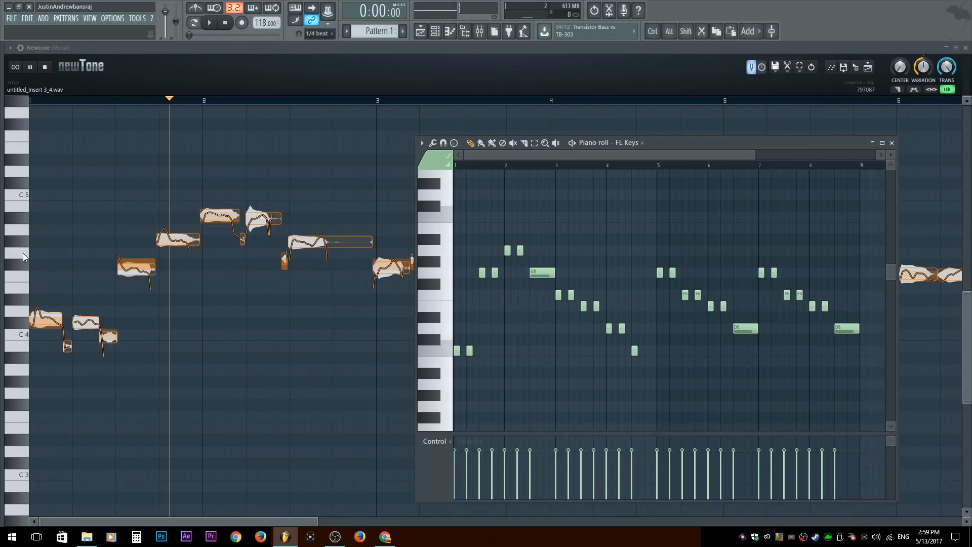
{"action": "mouse_move", "coordinate": [32, 276]}
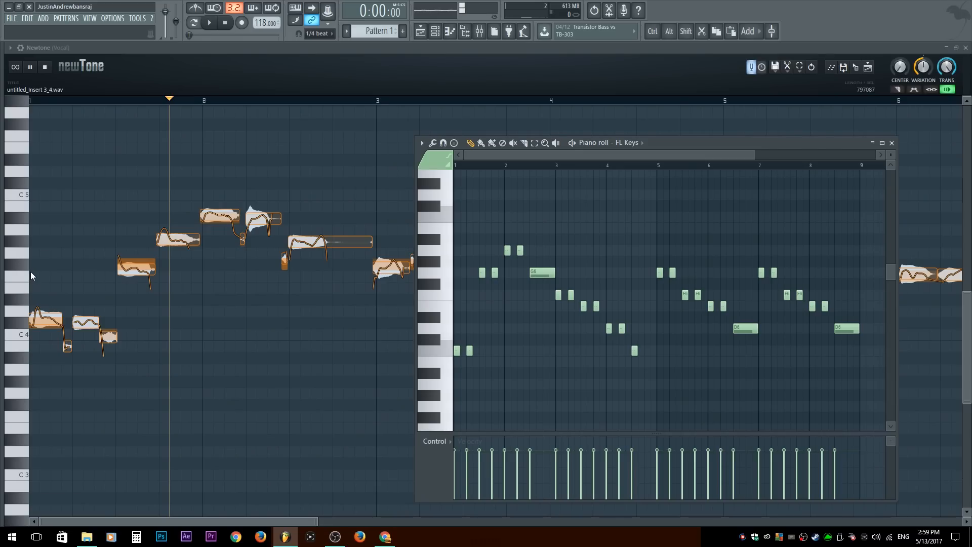
{"action": "mouse_move", "coordinate": [139, 282]}
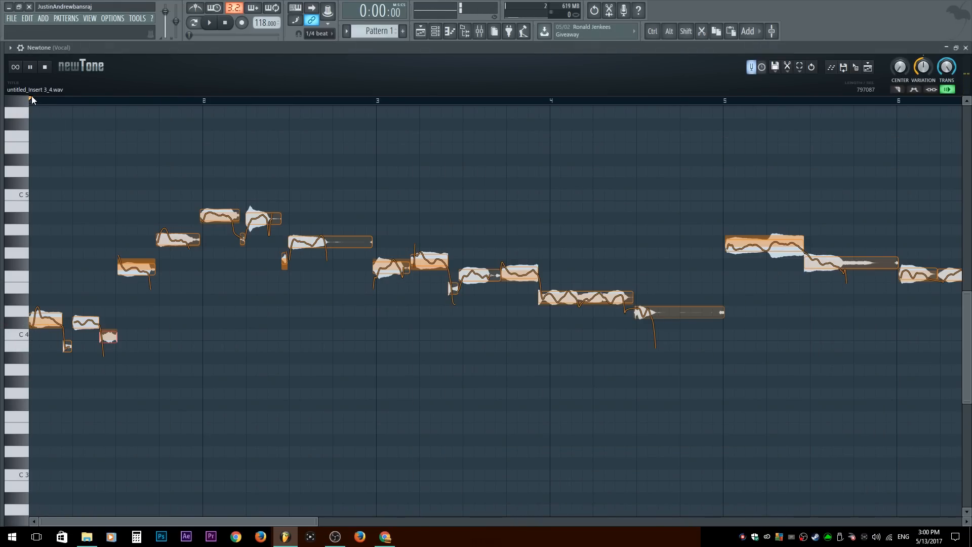
{"action": "mouse_move", "coordinate": [71, 313]}
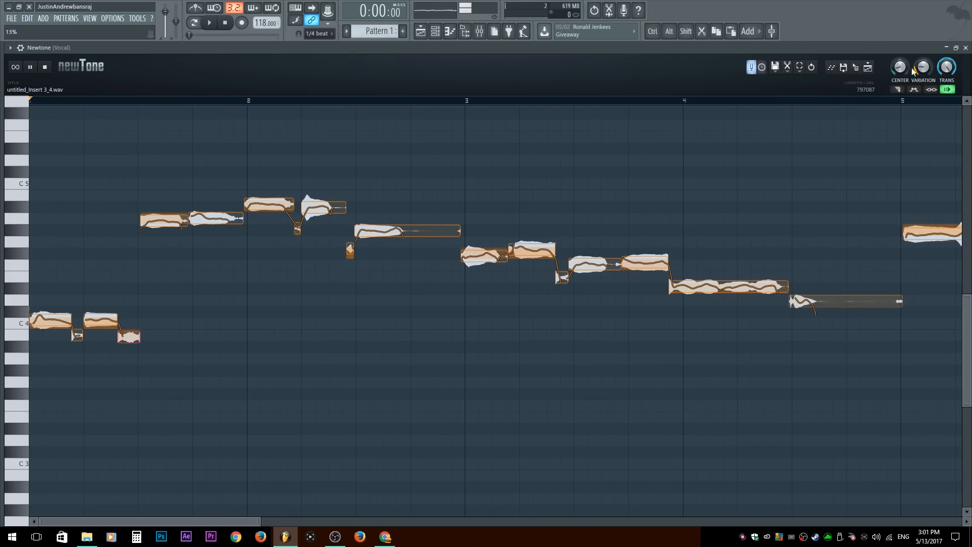
Step: Select the note edit tool beside TRANS for shaping note volume and variation
{"action": "left_click", "coordinate": [896, 66]}
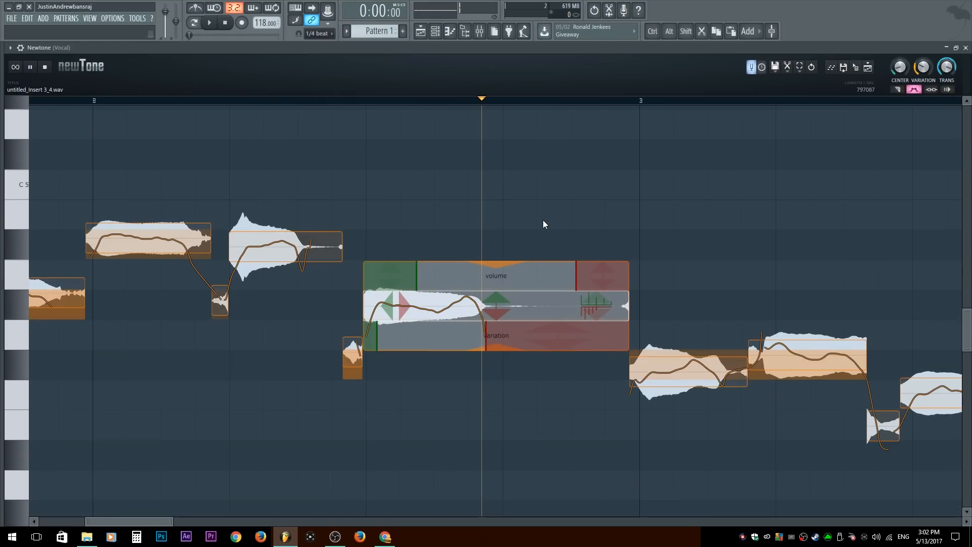
{"action": "mouse_move", "coordinate": [523, 284]}
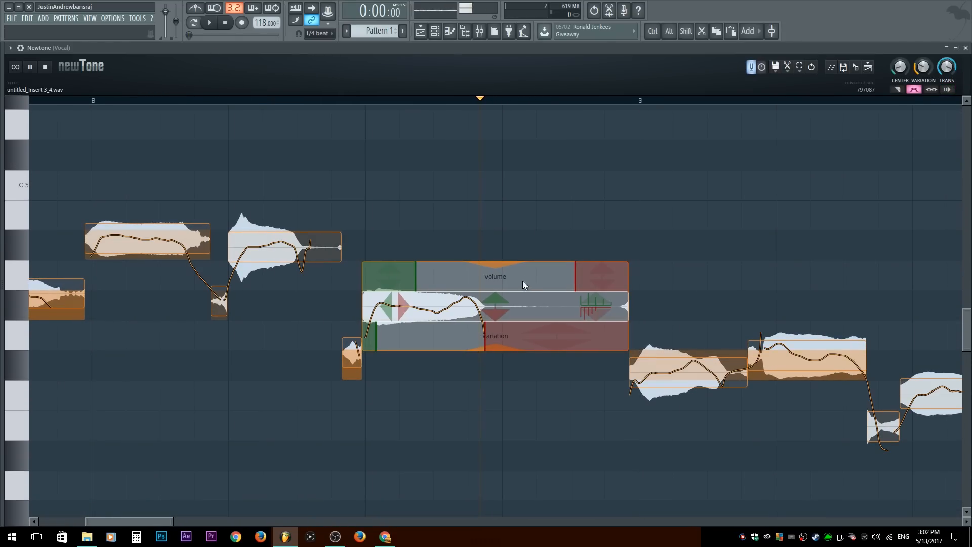
{"action": "mouse_move", "coordinate": [415, 276]}
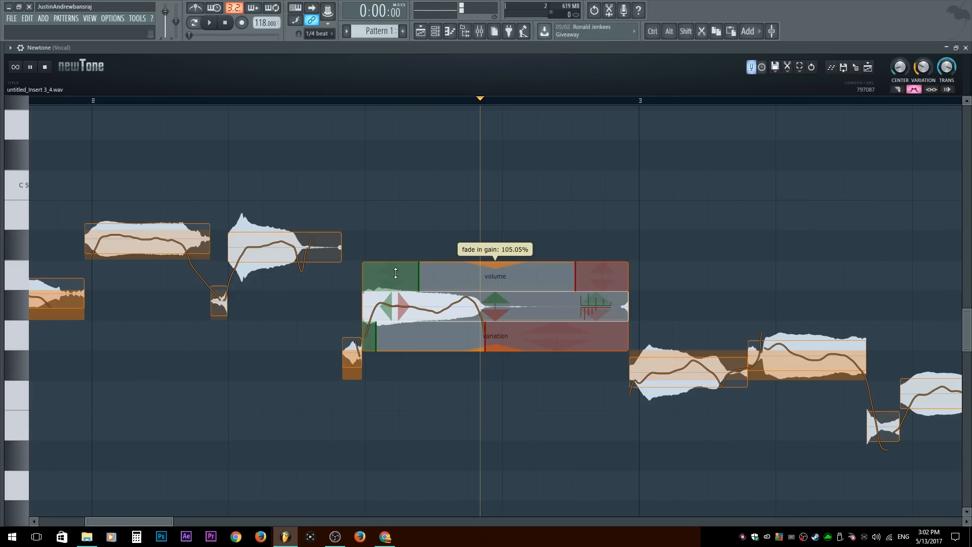
{"action": "mouse_move", "coordinate": [425, 281]}
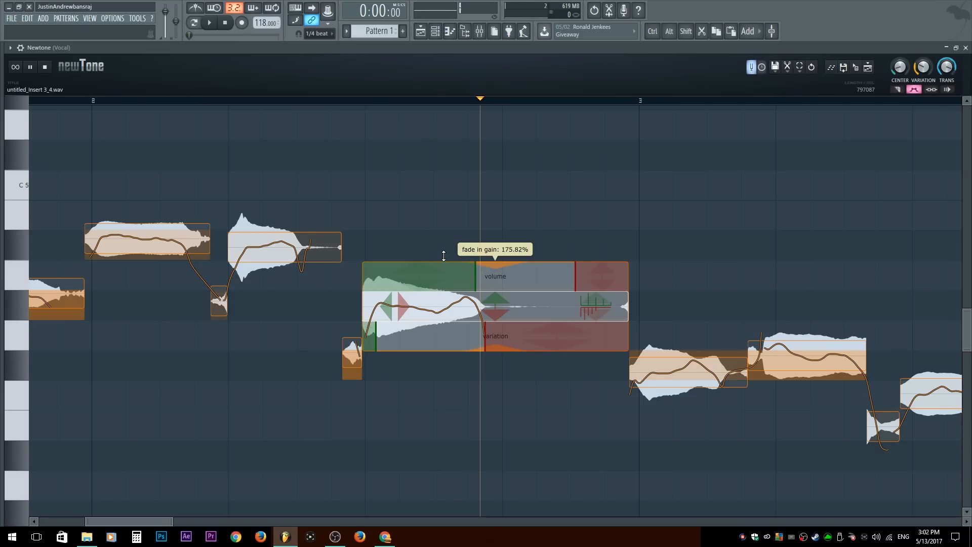
{"action": "mouse_move", "coordinate": [474, 275]}
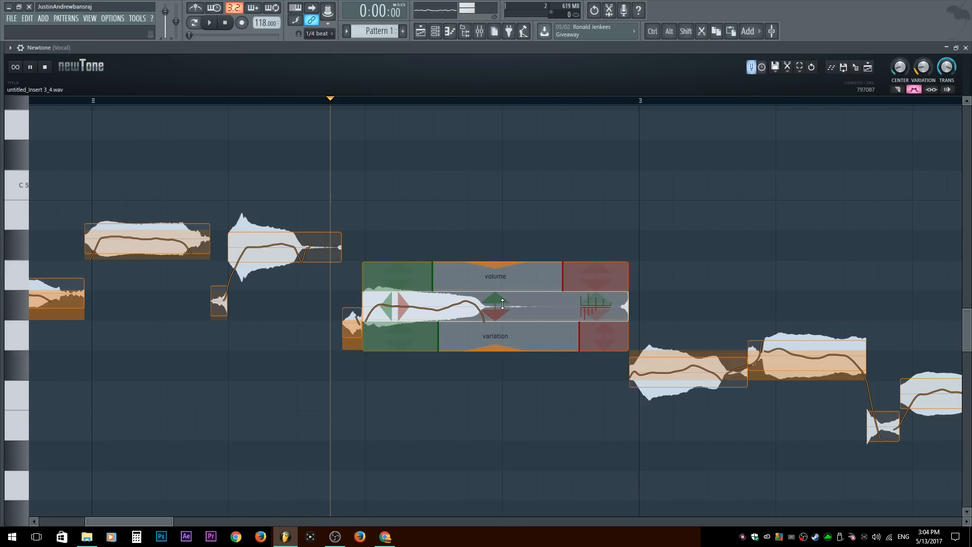
{"action": "mouse_move", "coordinate": [592, 318]}
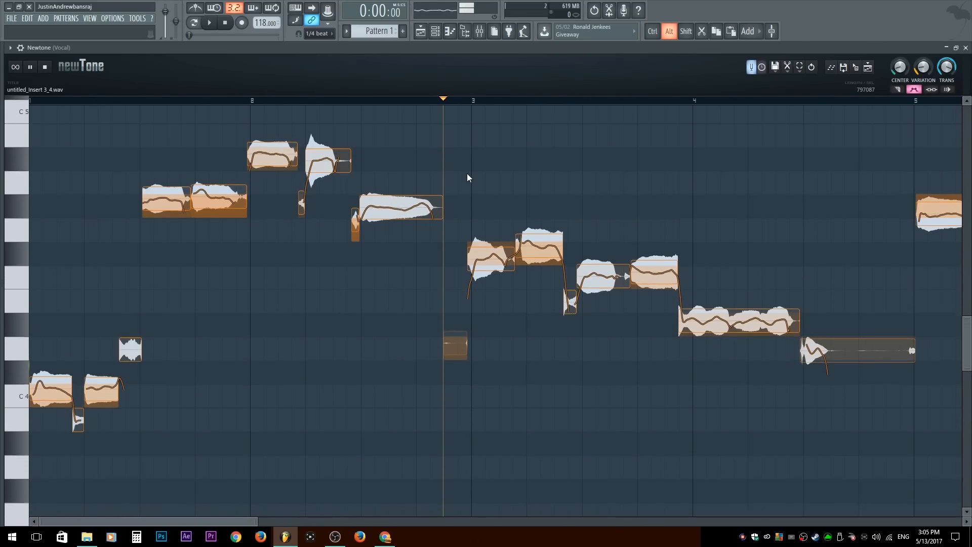
Step: Scroll along the vocal phrase to reach the later notes in Newtone
{"action": "scroll", "scroll_direction": "down", "scroll_amount": 3}
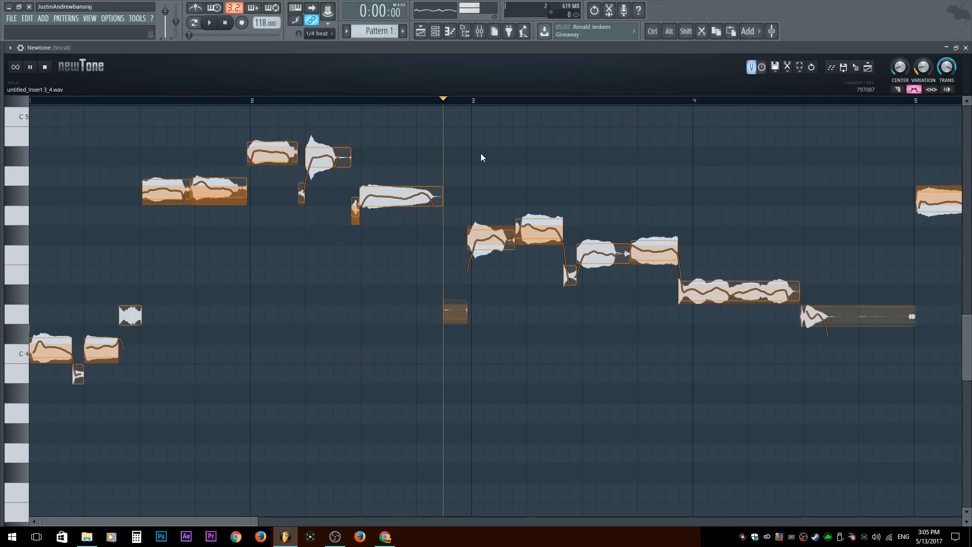
{"action": "scroll", "scroll_direction": "down", "scroll_amount": 3}
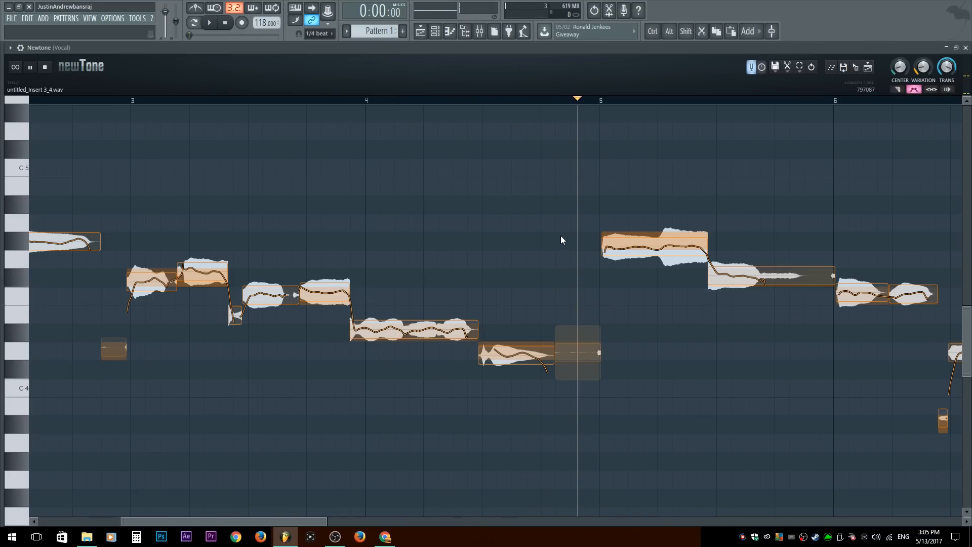
Step: Zoom out to all notes, tweak the Variation knob and play the tuned phrase
{"action": "left_click", "coordinate": [363, 100]}
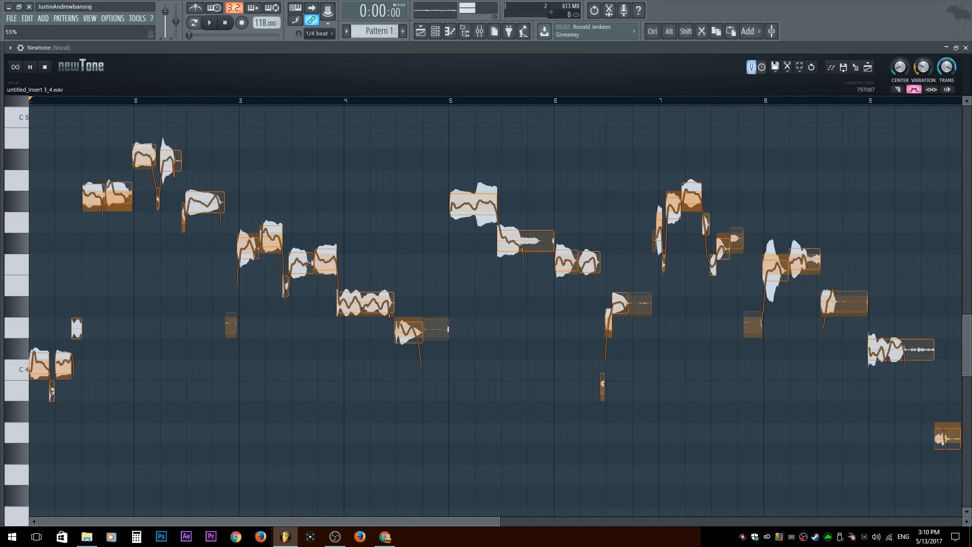
{"action": "left_click", "coordinate": [921, 66]}
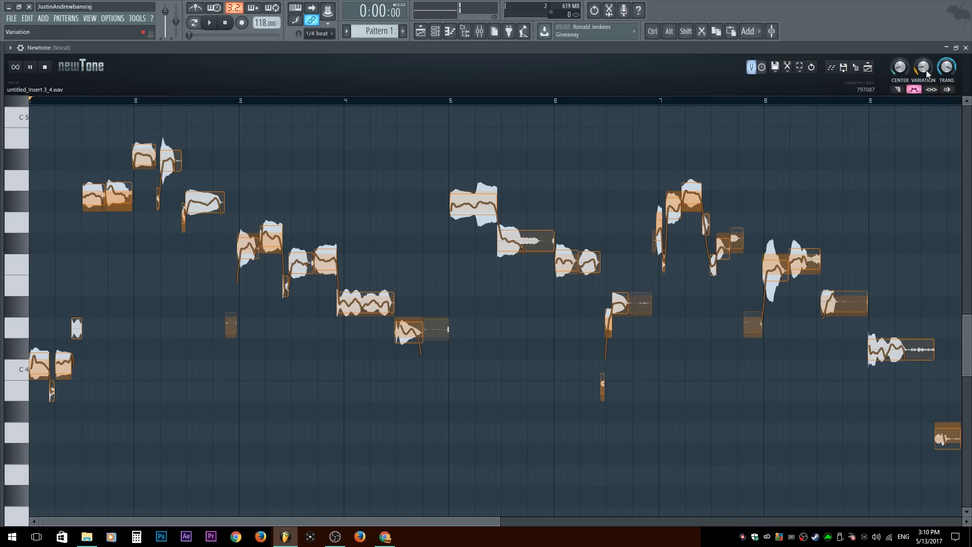
{"action": "left_click", "coordinate": [106, 192]}
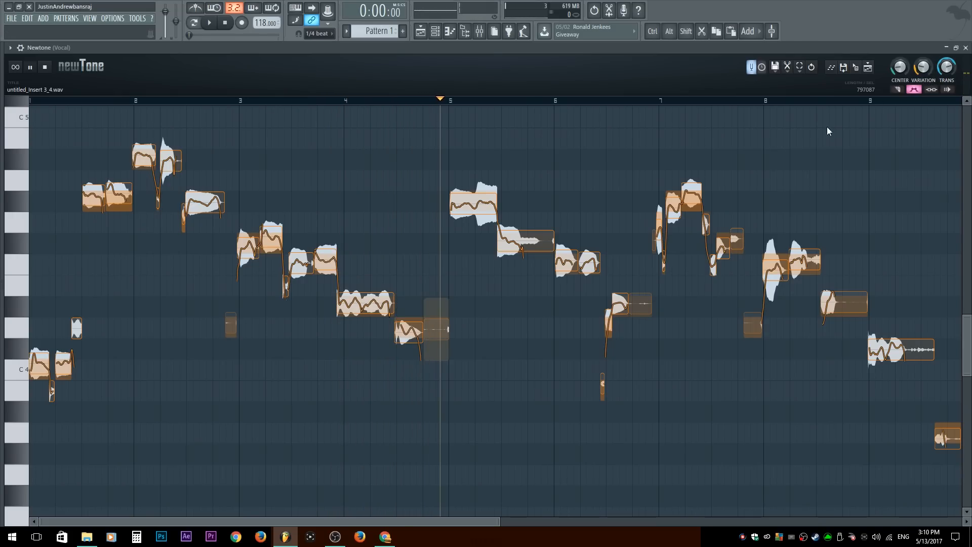
{"action": "left_click", "coordinate": [524, 242]}
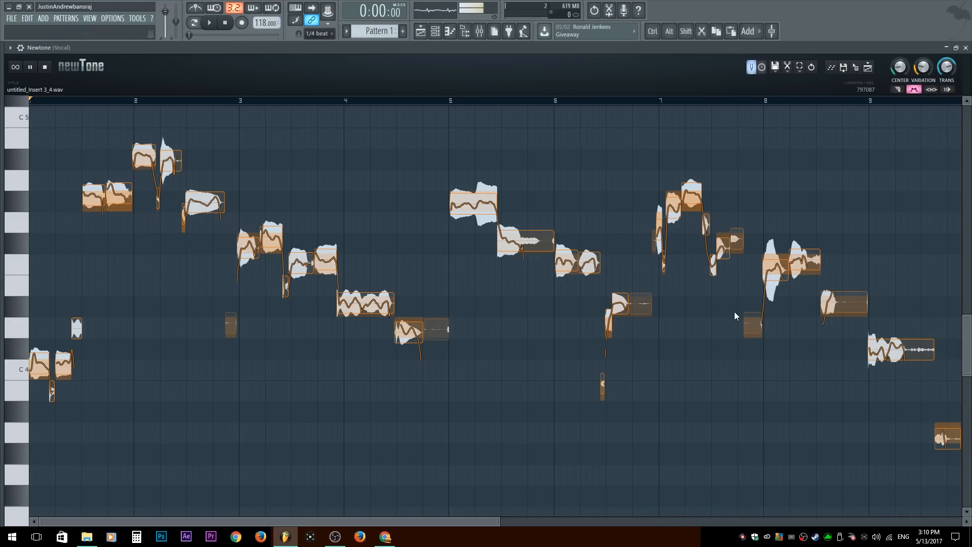
{"action": "mouse_move", "coordinate": [688, 281]}
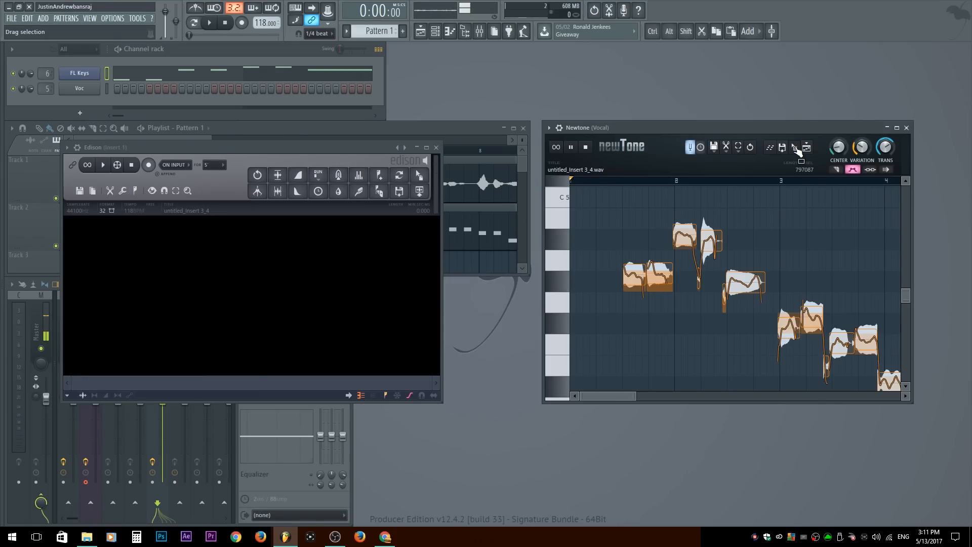
Step: Drag Newtone's export icon into the Edison window to load the tuned vocal
{"action": "left_click", "coordinate": [622, 128]}
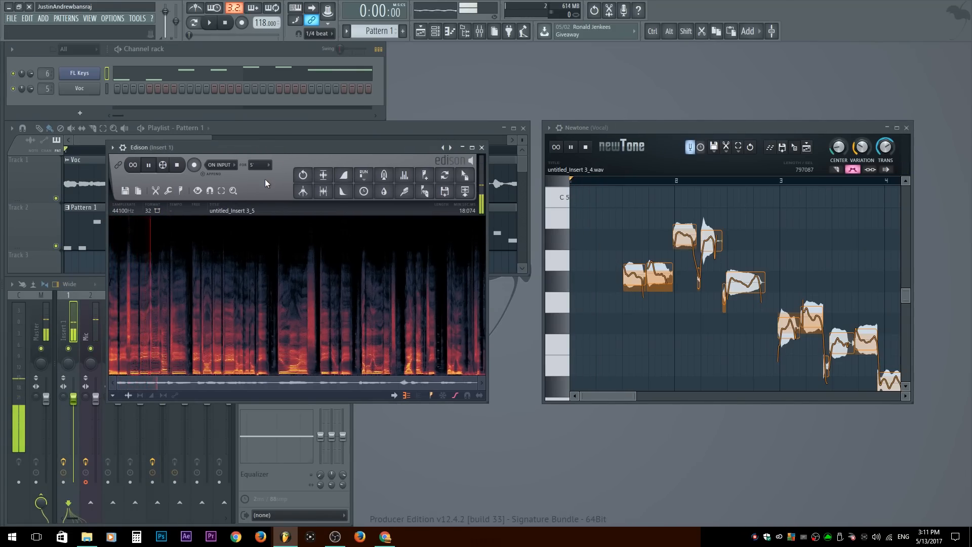
{"action": "left_click", "coordinate": [409, 396]}
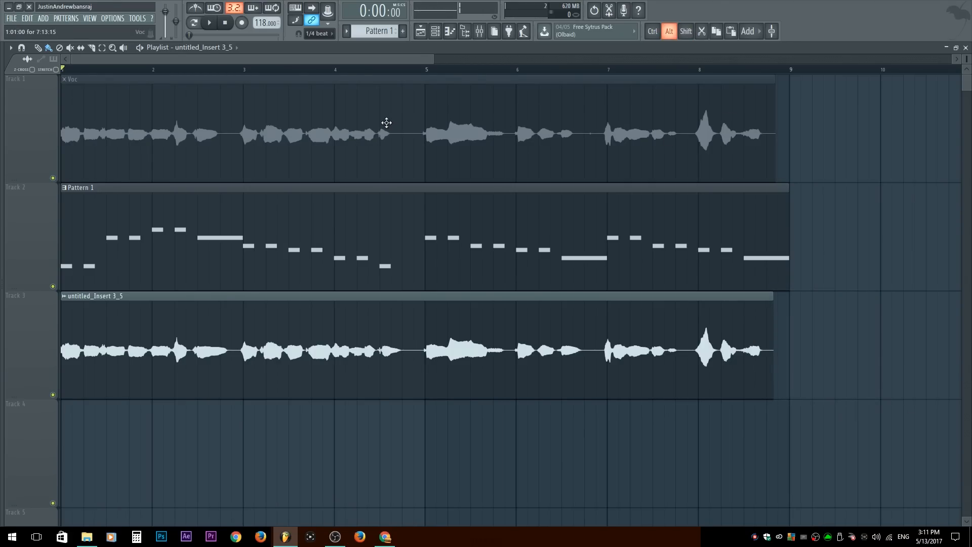
Step: Play the playlist with the tuned clip, then mute it to hear the original vocal
{"action": "left_click", "coordinate": [208, 23]}
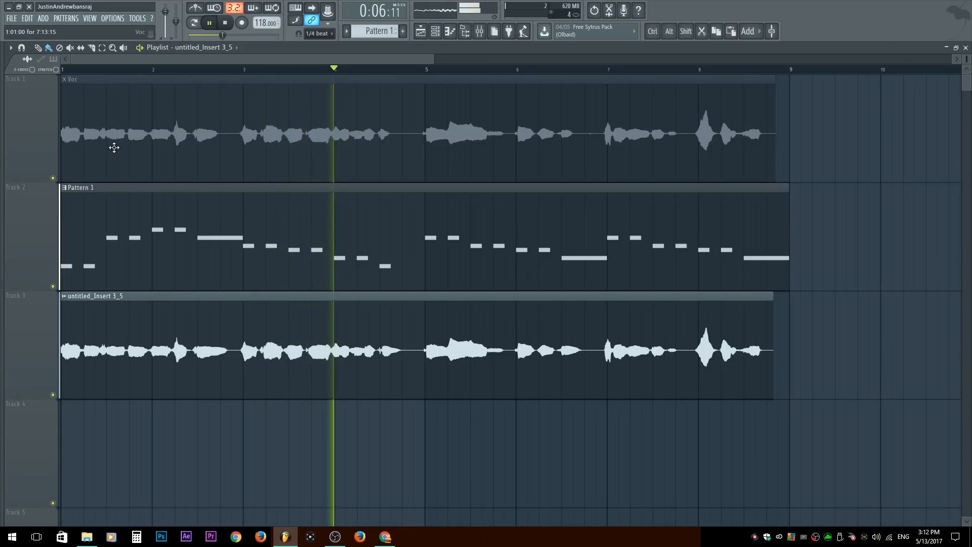
{"action": "left_click", "coordinate": [209, 24]}
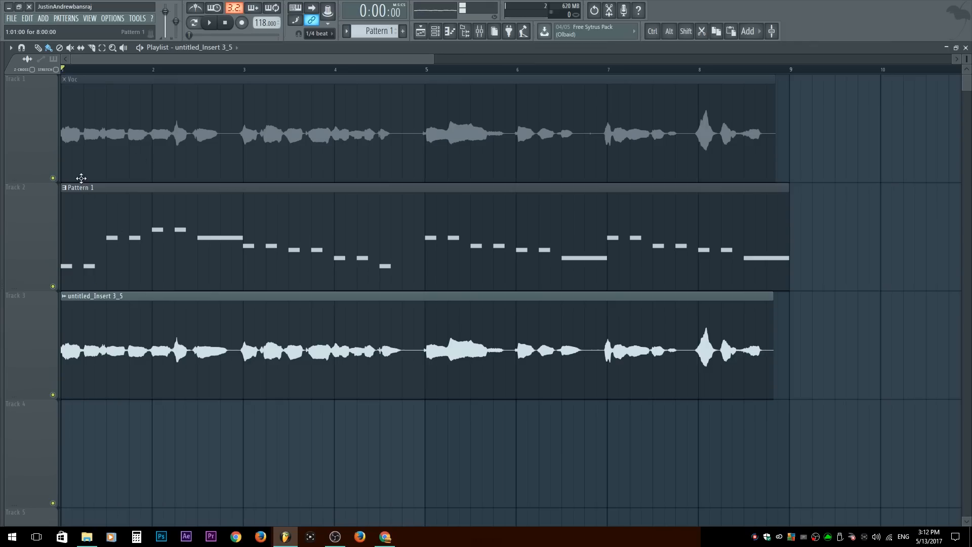
{"action": "left_click", "coordinate": [208, 23]}
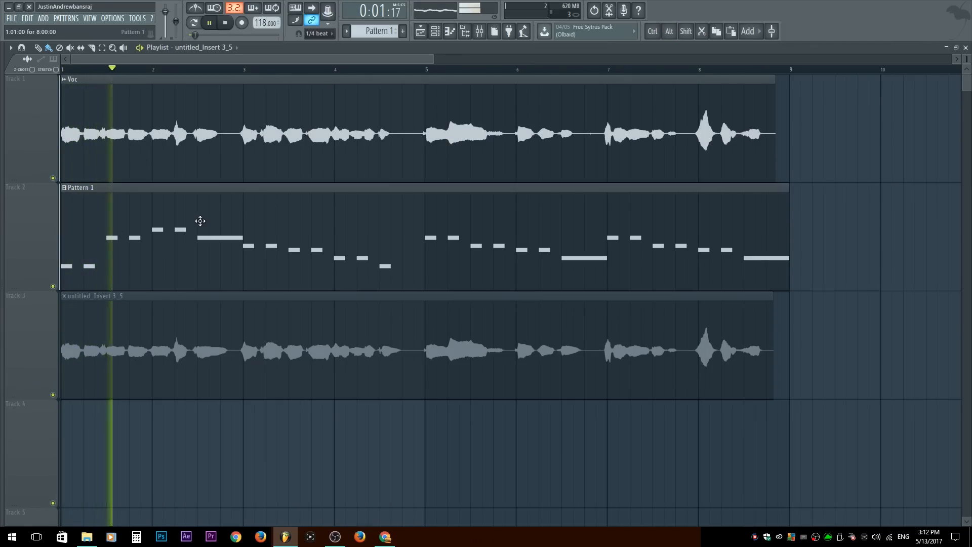